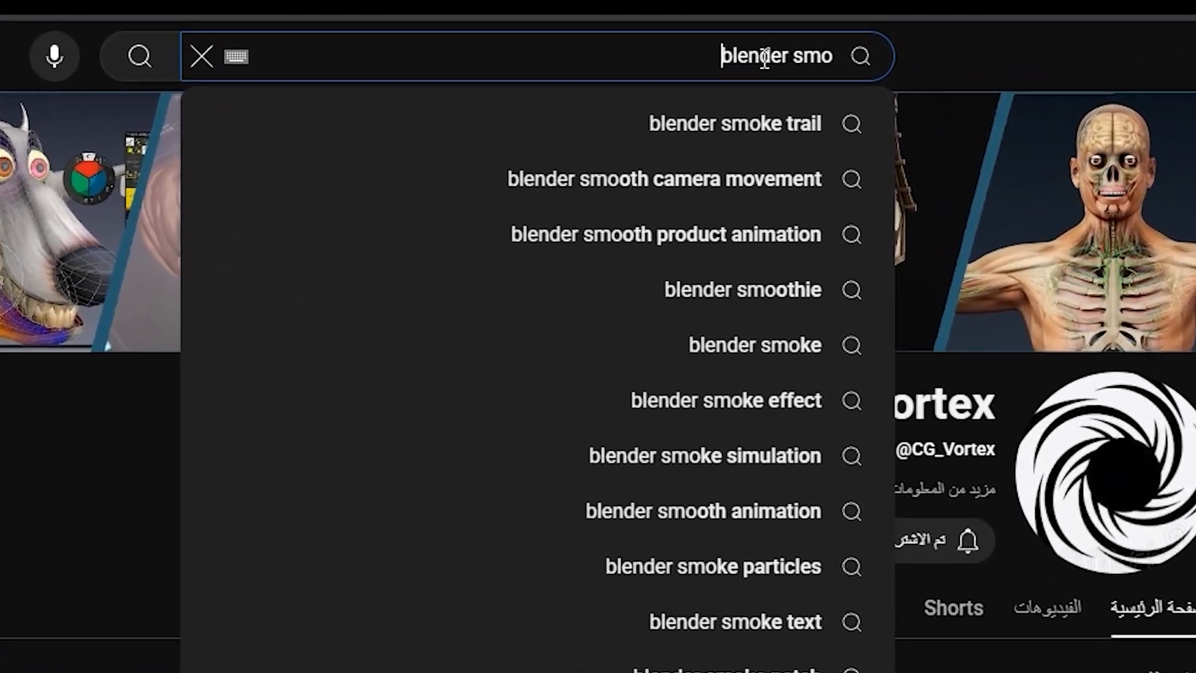
Search YouTube for 'blender smoke tutorial' and browse the results.
click(732, 123)
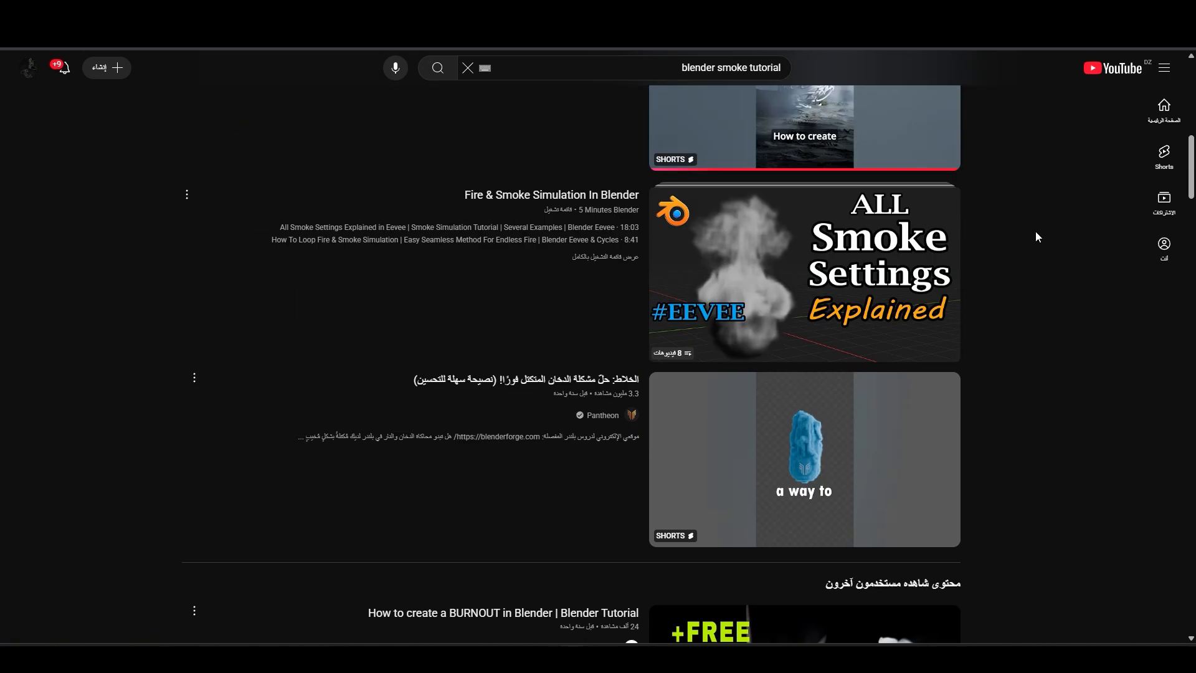
scroll(down, 3)
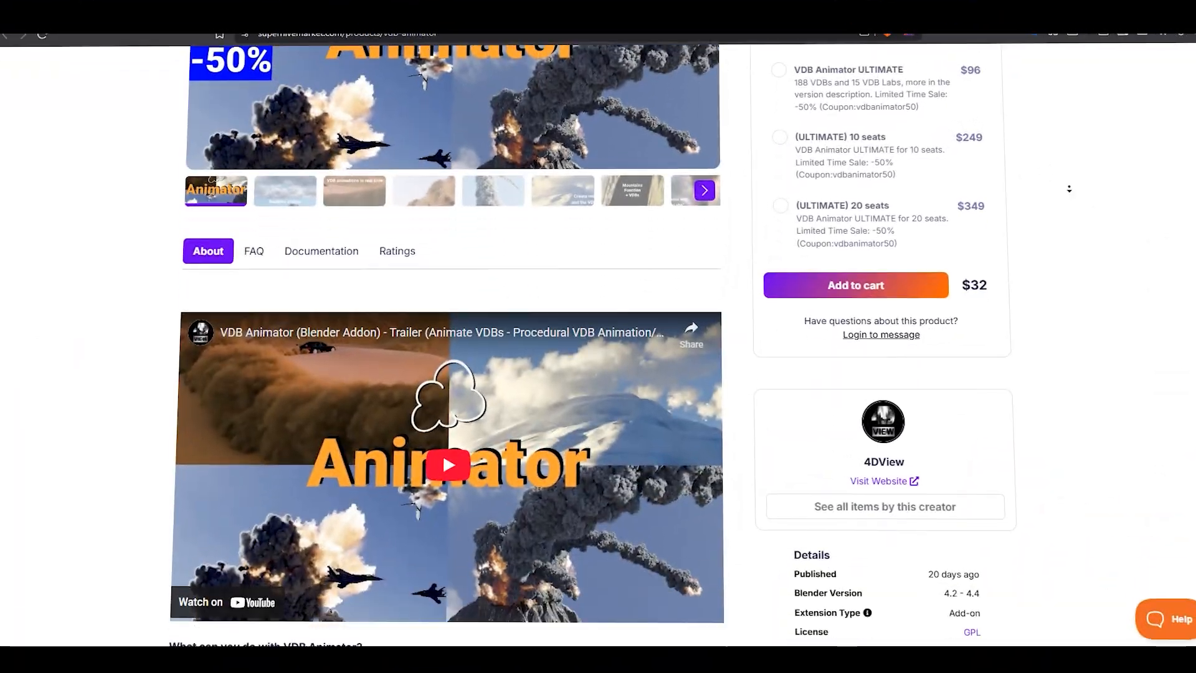
Scroll the VDB Animator page past the trailer, feature bullets and cloud, explosion and mountain showcases.
scroll(down, 3)
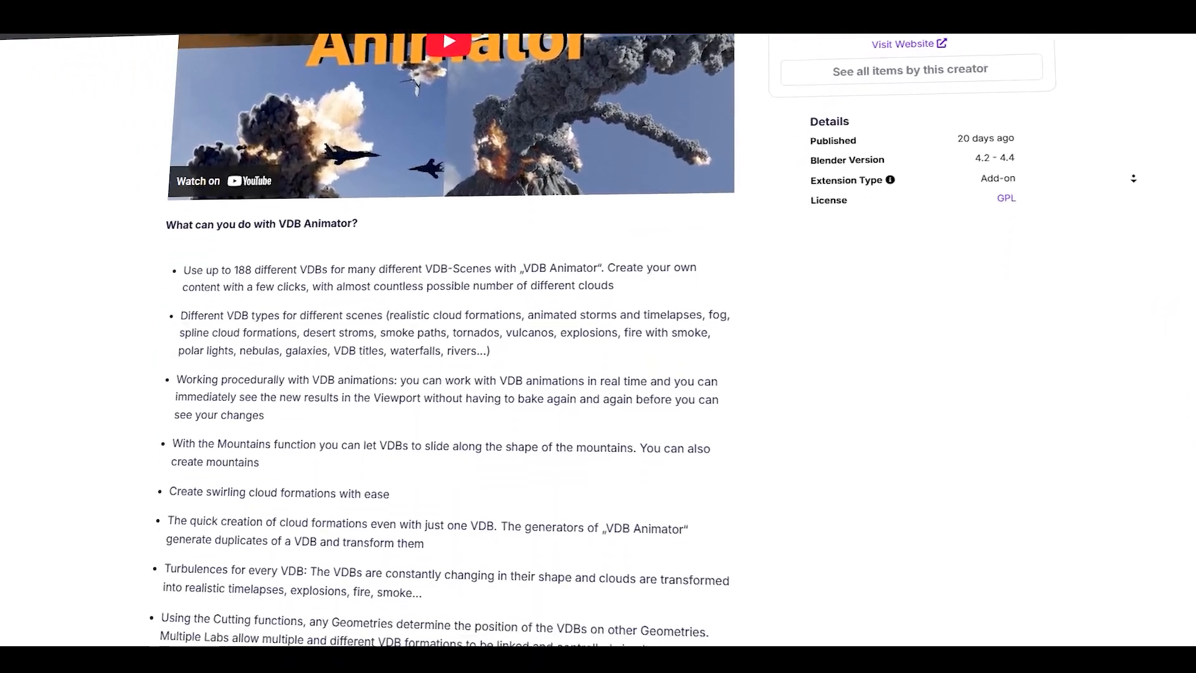
scroll(down, 3)
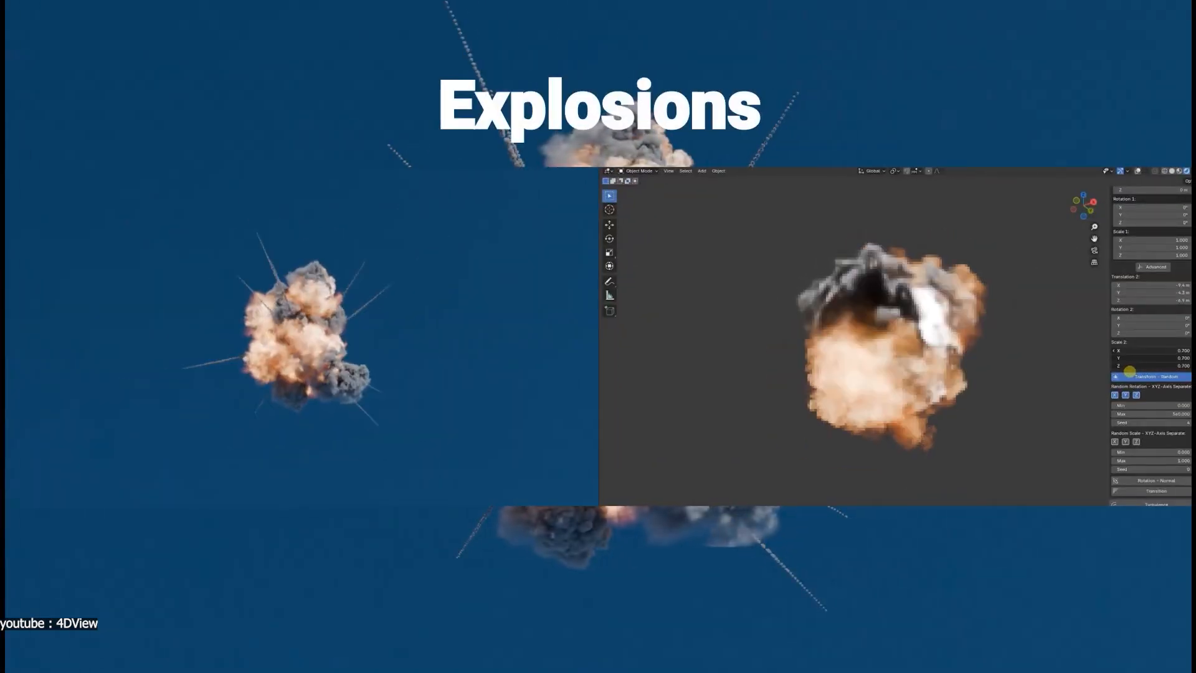
scroll(down, 3)
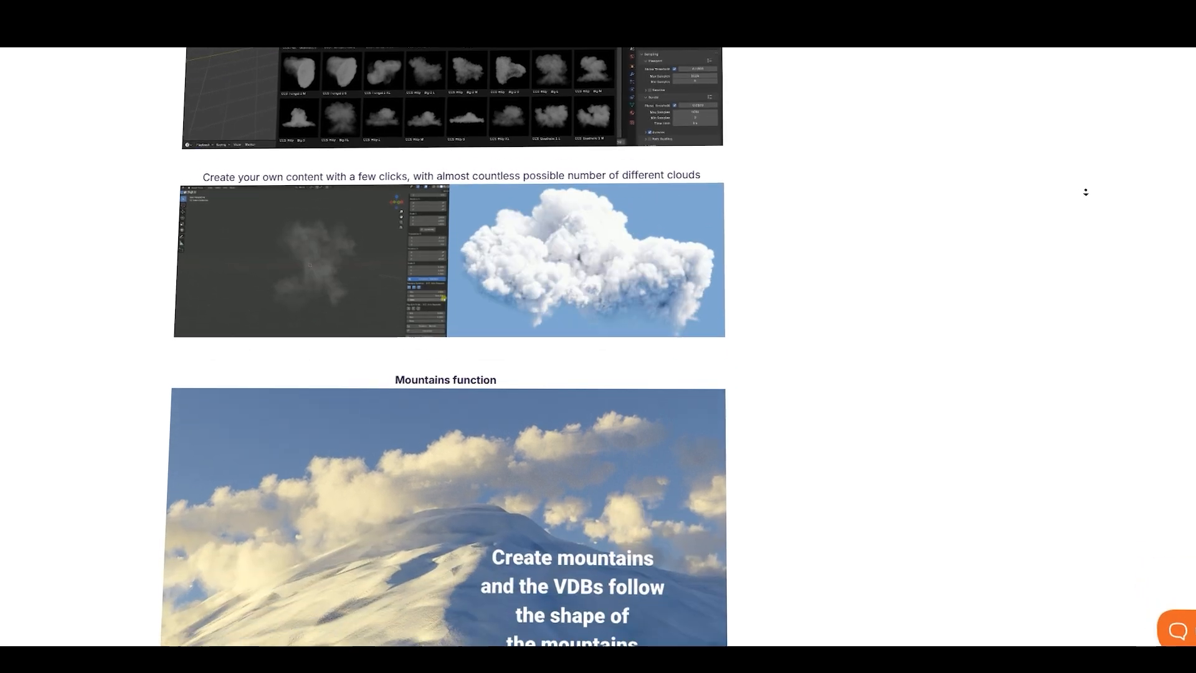
scroll(down, 3)
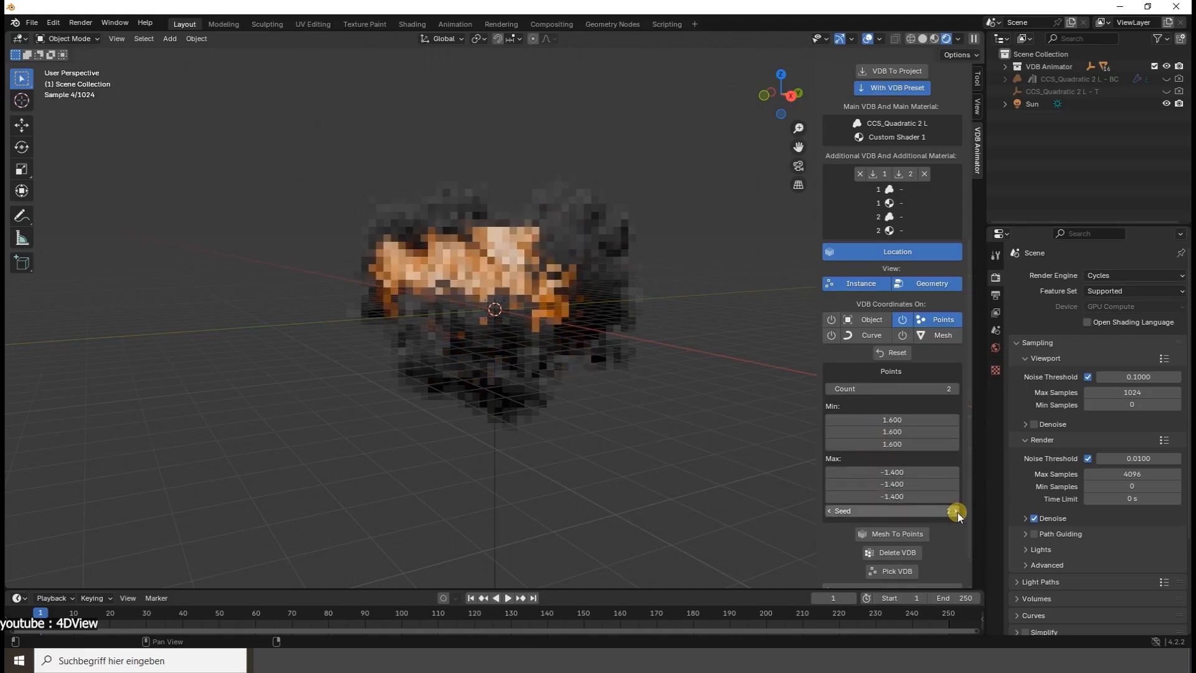
Reseed the explosion's random point placement, view its Transform settings, and scrub the timeline through the smoke trail.
click(956, 510)
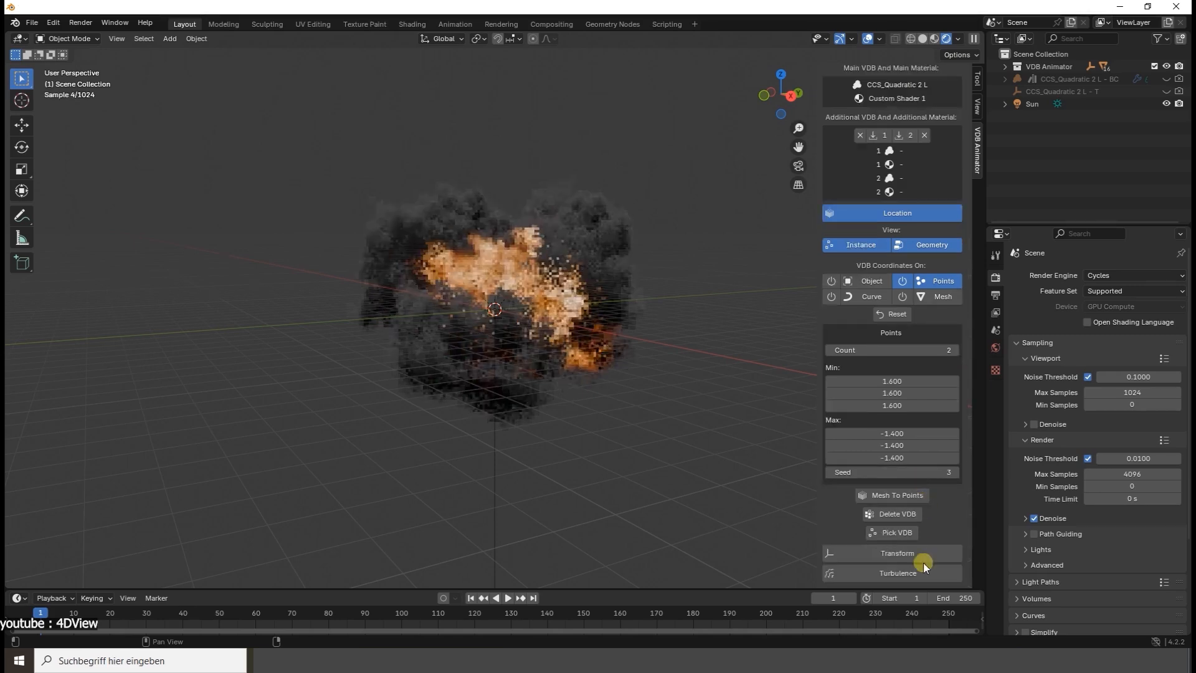
click(896, 552)
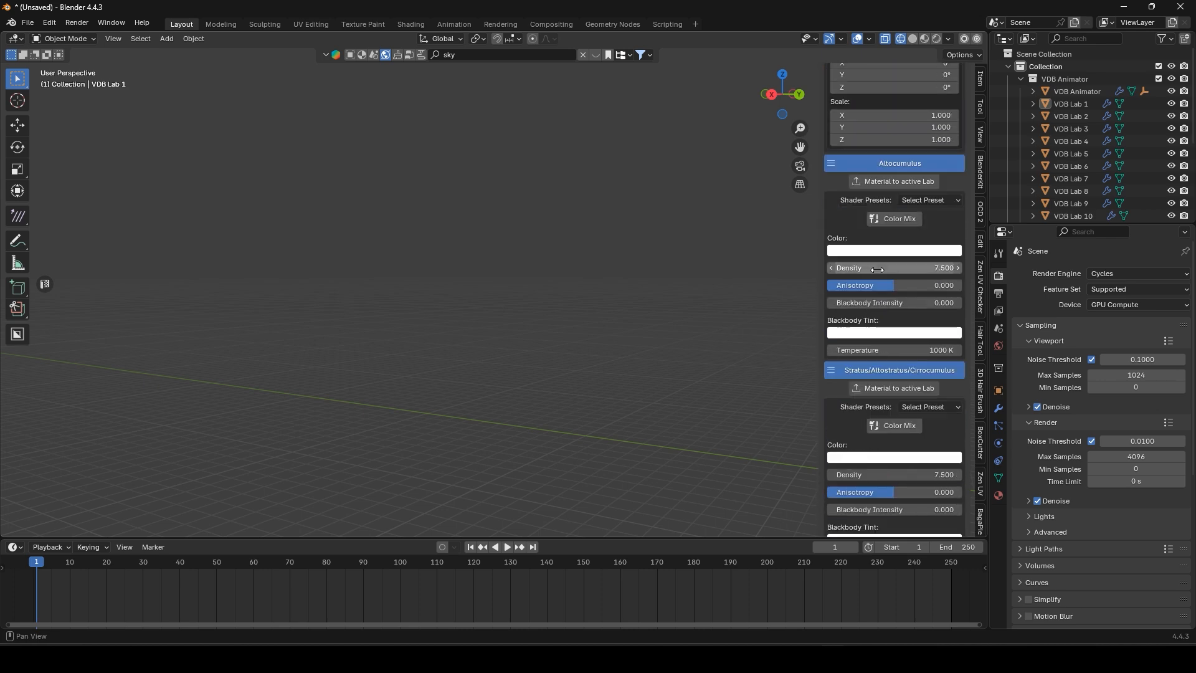
scroll(down, 3)
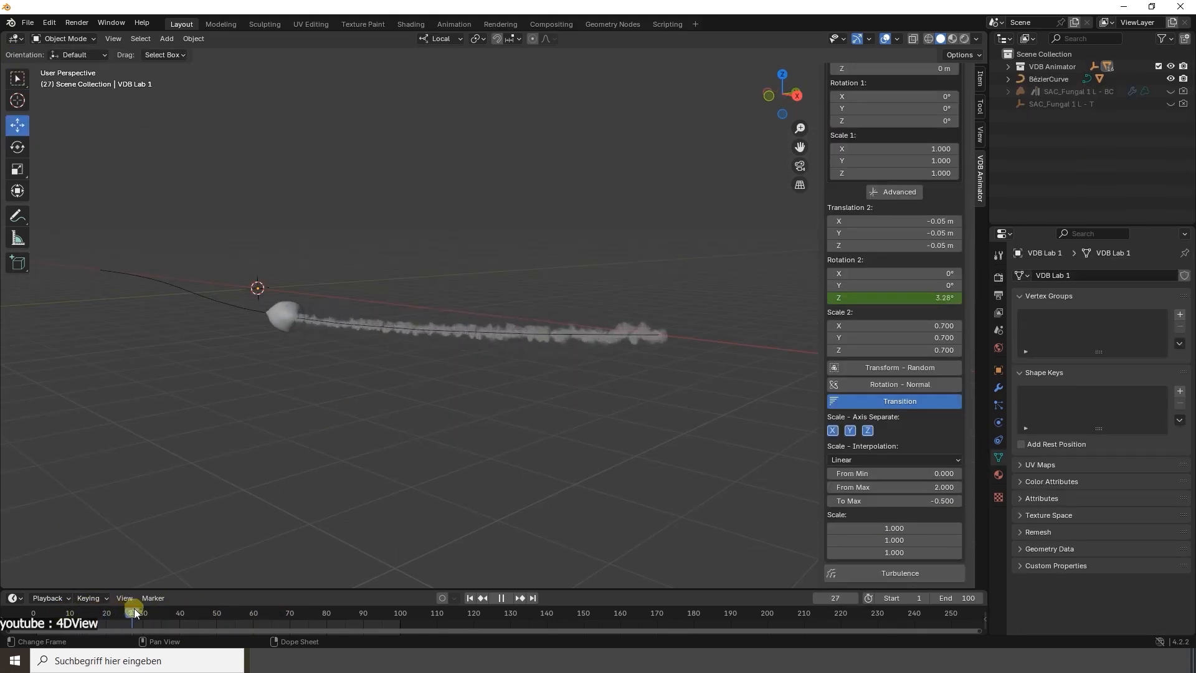
drag(133, 613, 269, 612)
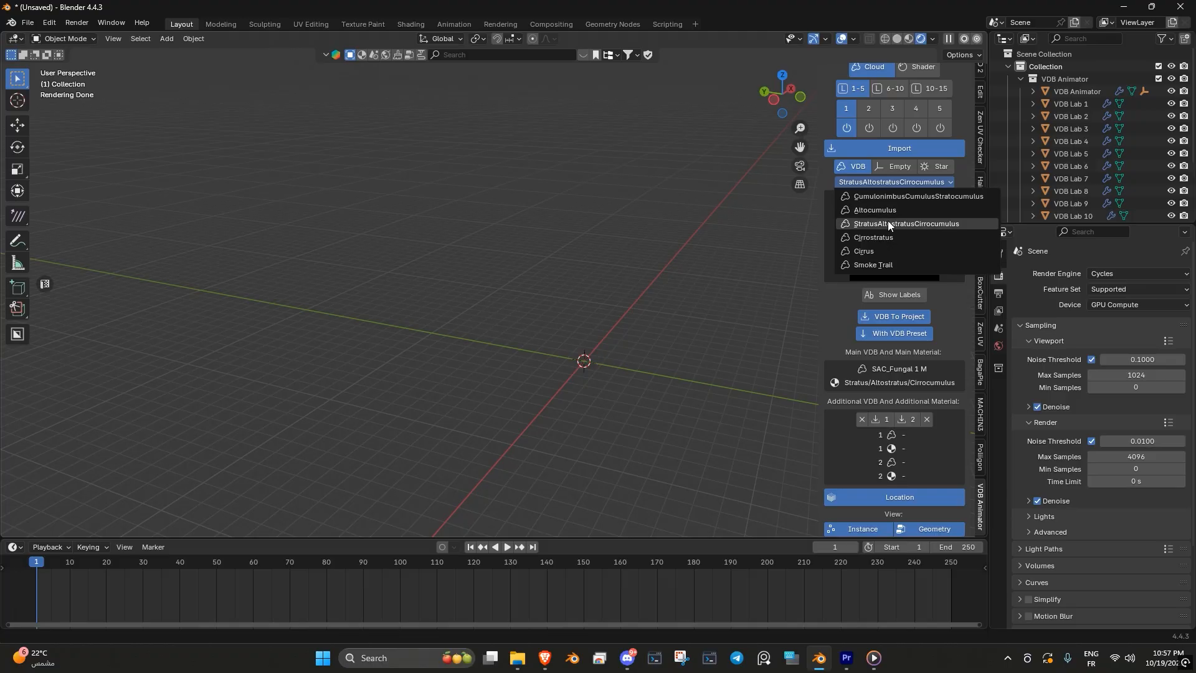
Import an Altocumulus cloud and raise the spline Start Handle Z so the trails arch up from the centre.
click(874, 212)
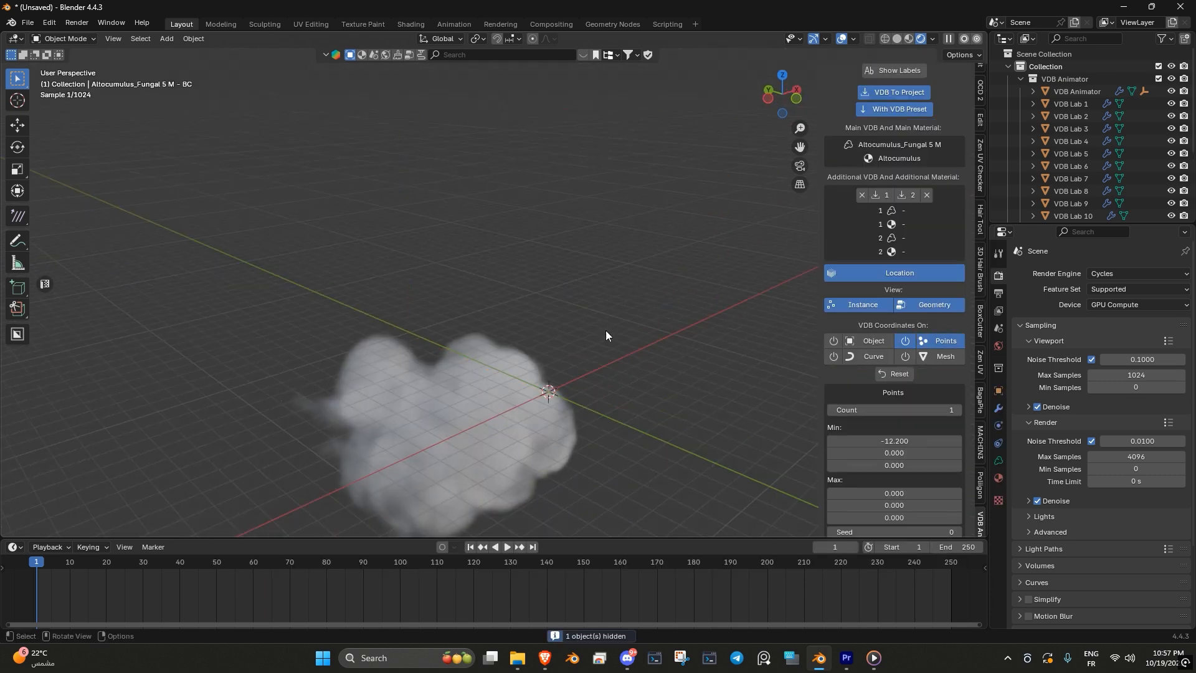
click(1070, 103)
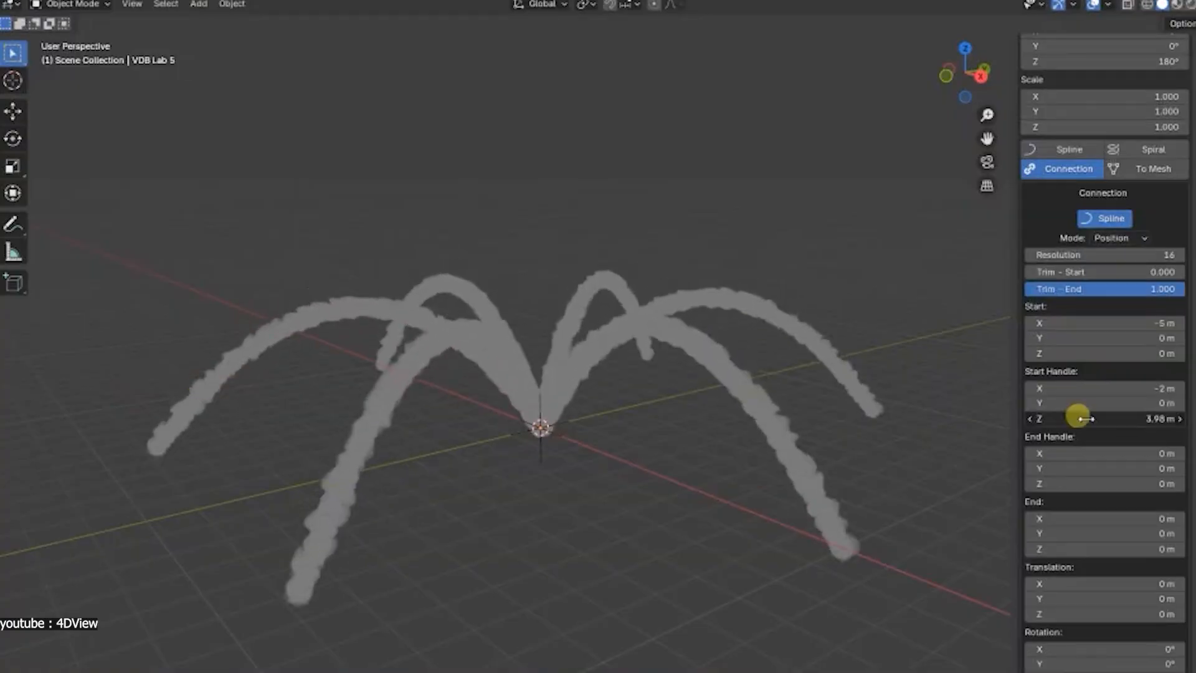
drag(1128, 287, 1075, 288)
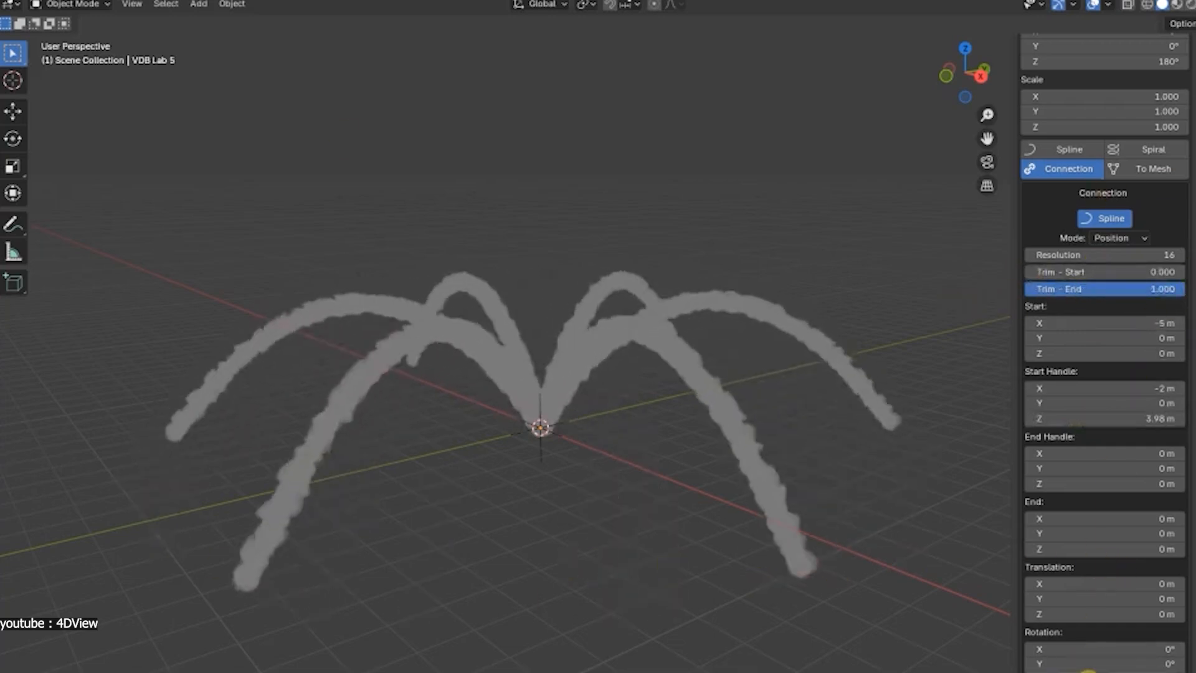
click(1132, 94)
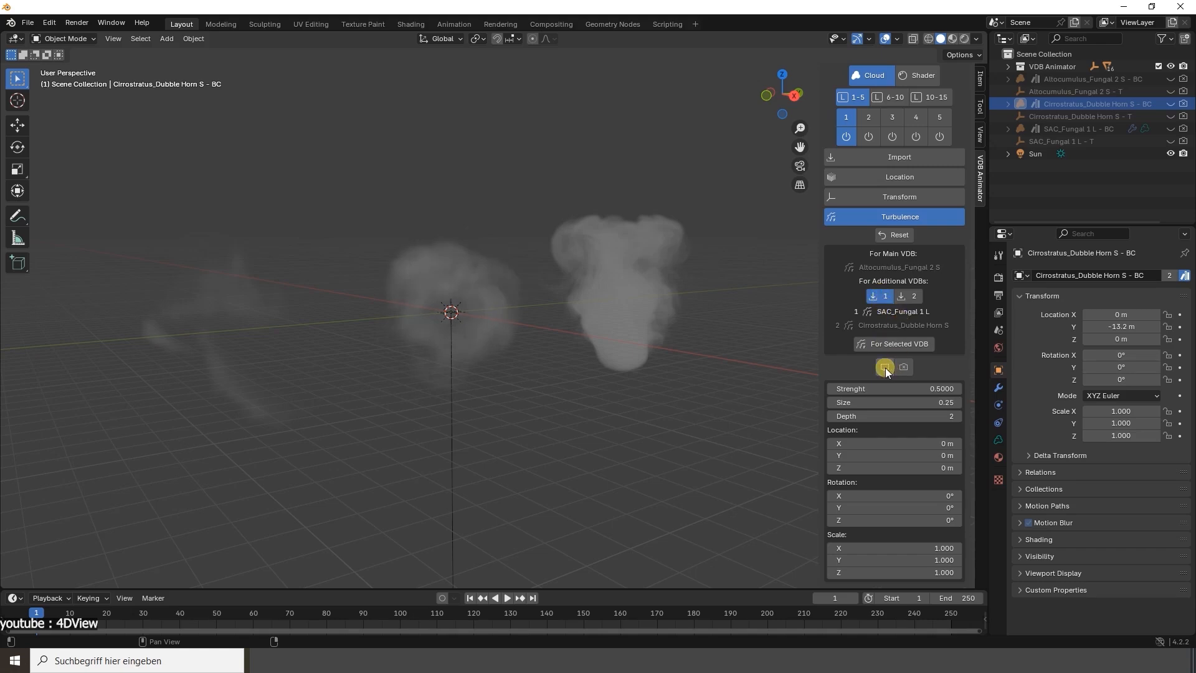
Apply turbulence to the selected cloud, assign Custom Shader 1, and enable random Z rotation of the VDB copies.
click(882, 366)
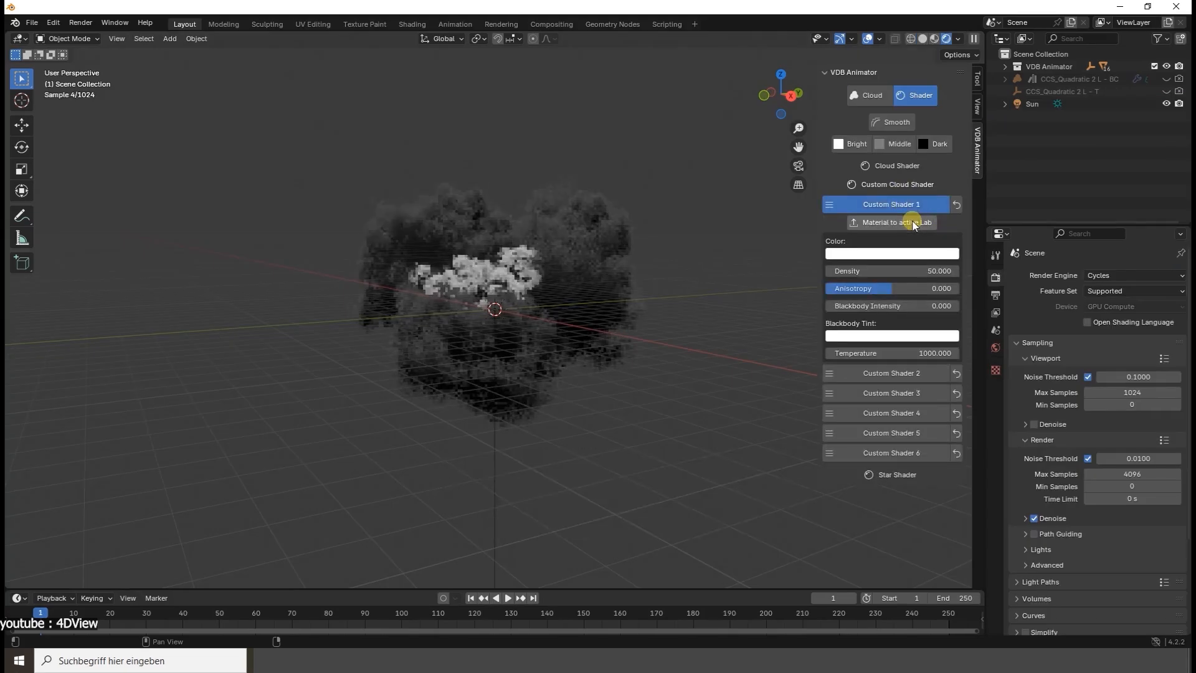
drag(877, 305, 945, 305)
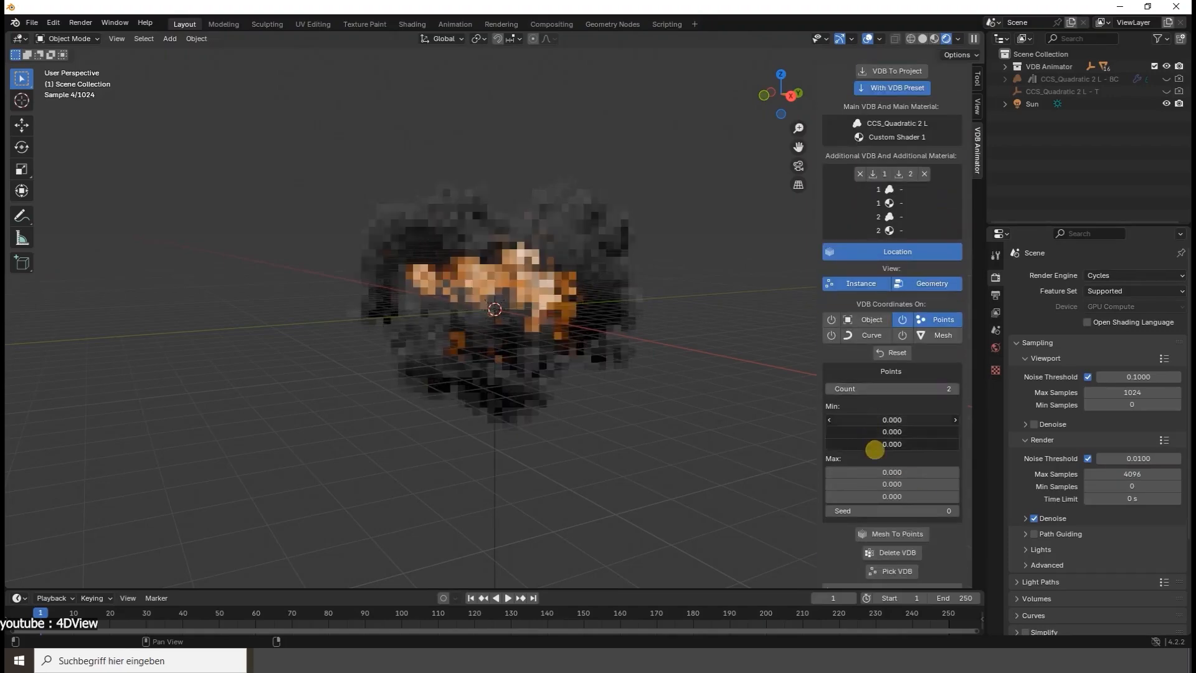
click(864, 447)
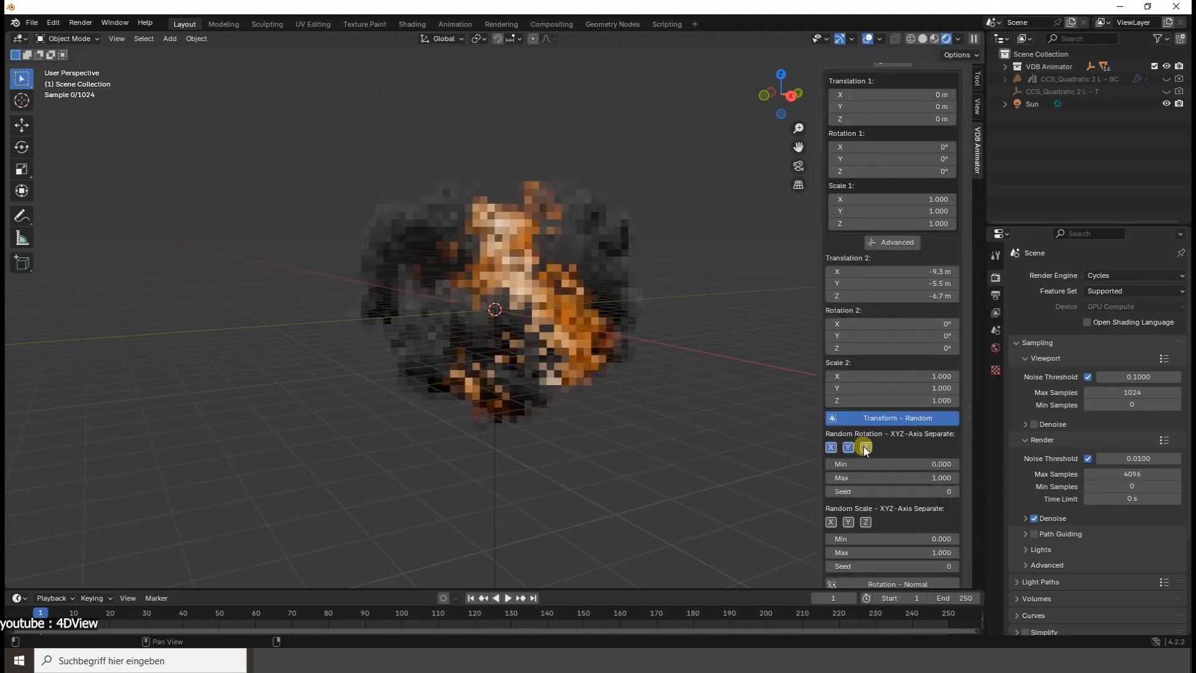
click(864, 522)
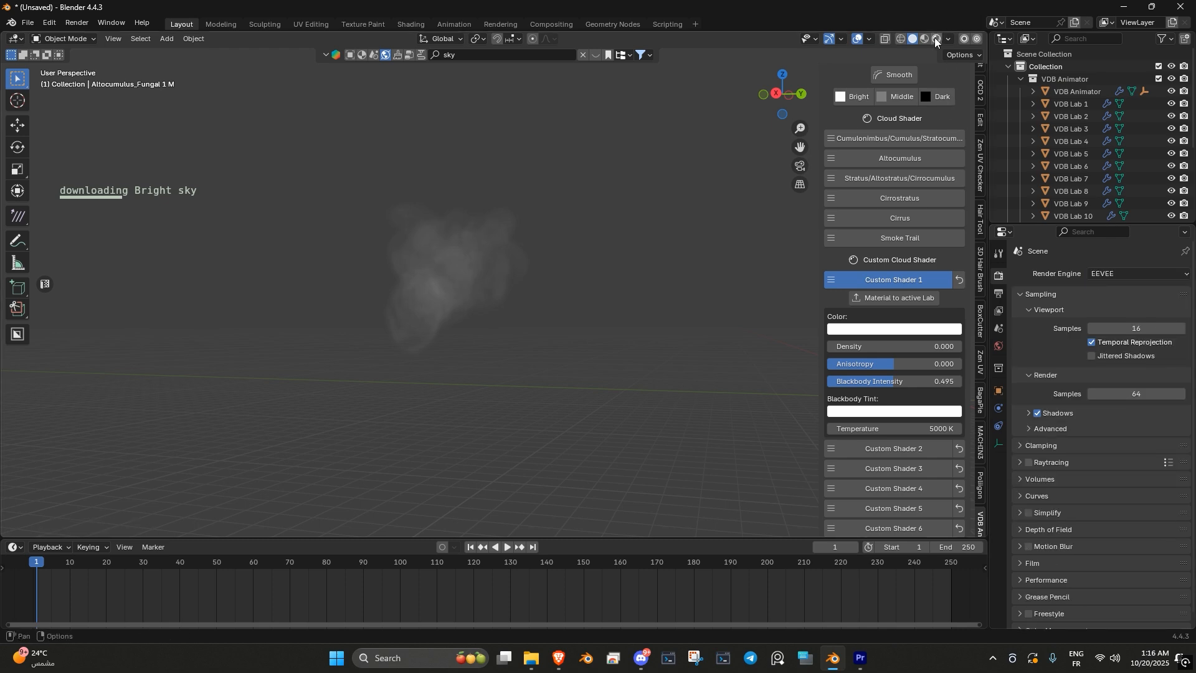
mouse_move(578, 197)
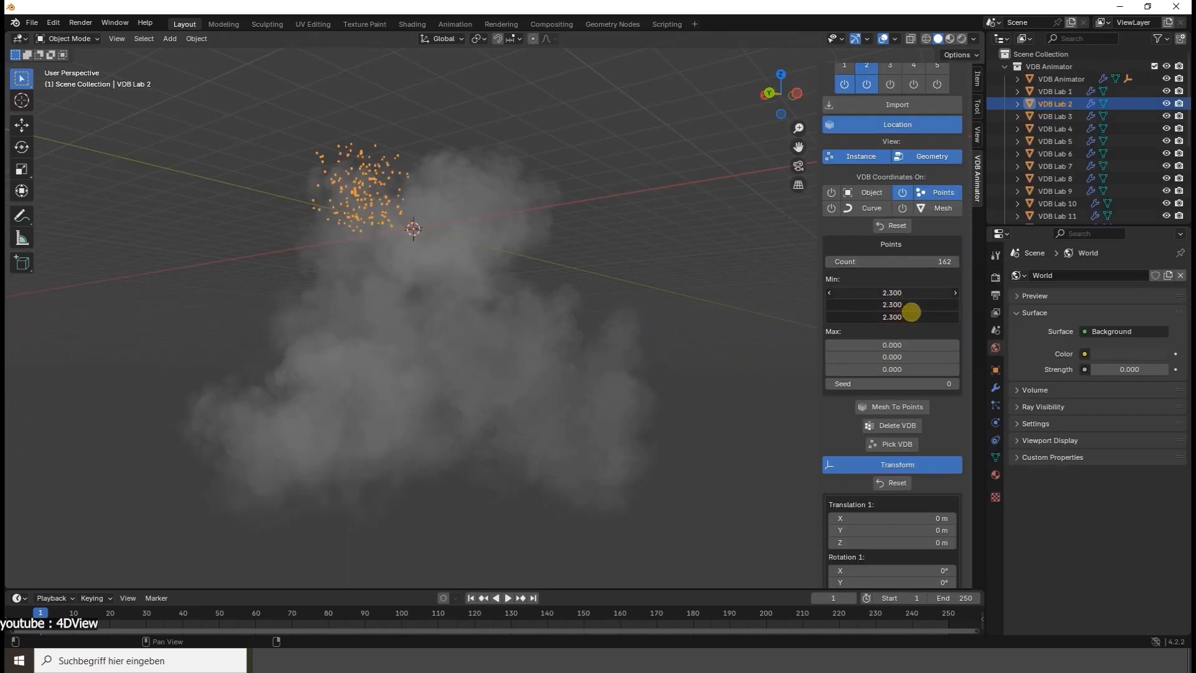
Widen the cloud's point spread and shift the Nebula Color Mix Location X to blend pink and orange.
drag(908, 312, 892, 345)
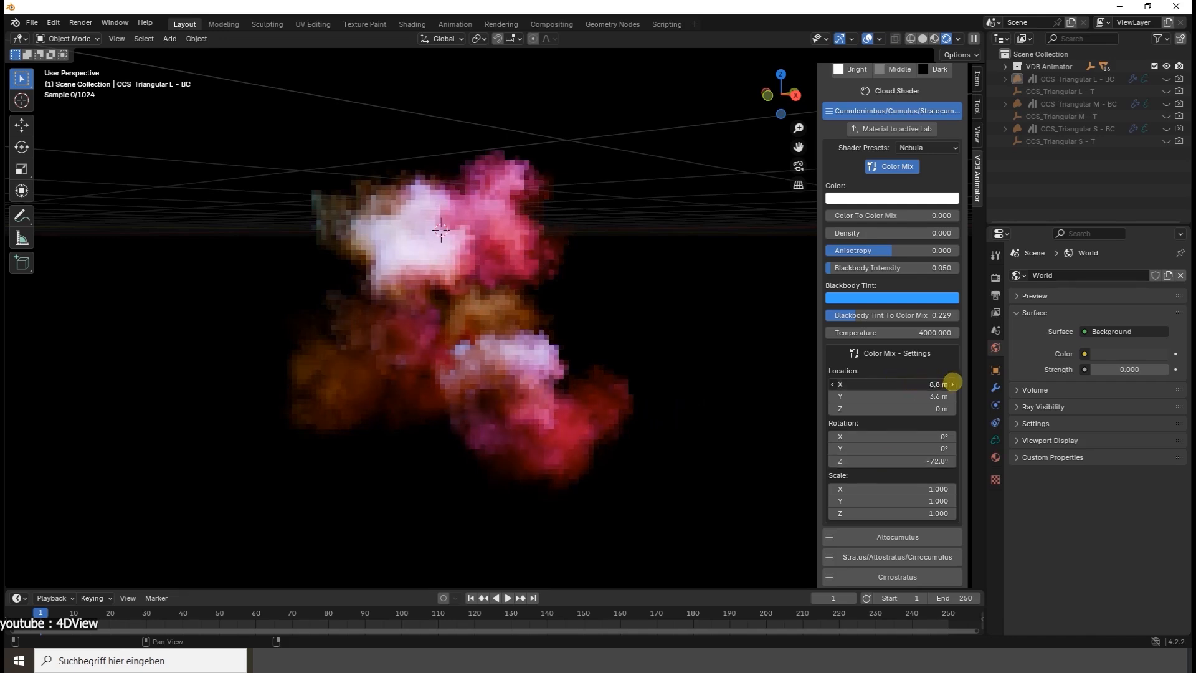
drag(945, 384, 873, 396)
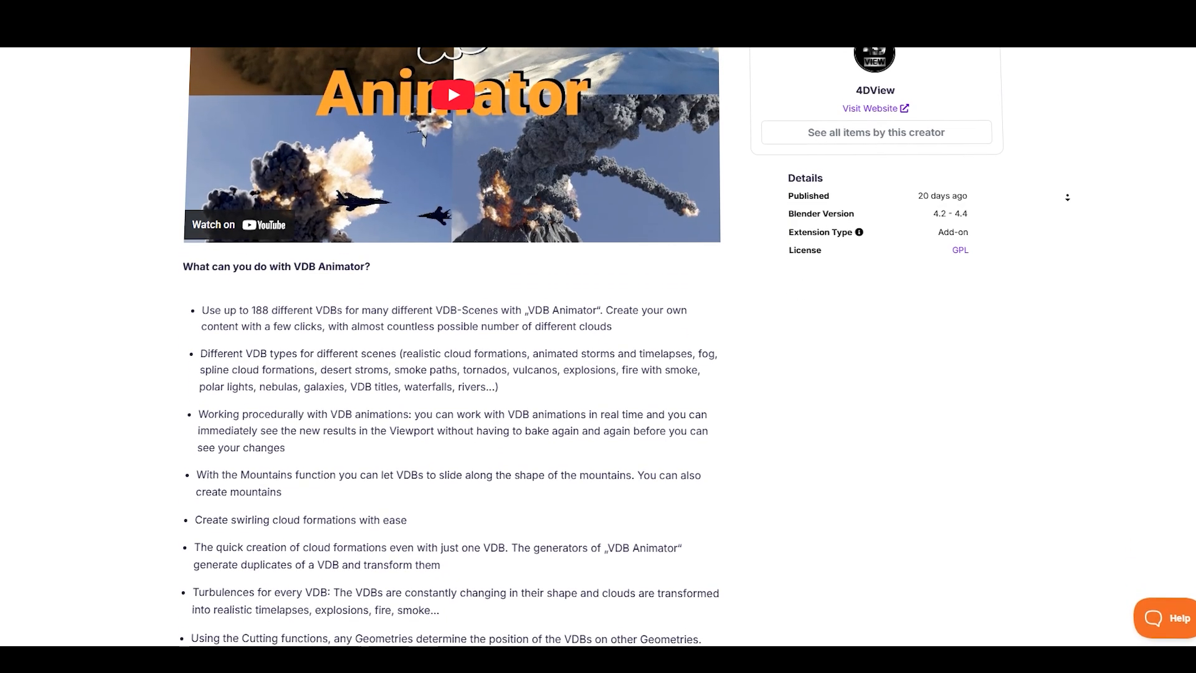
scroll(down, 3)
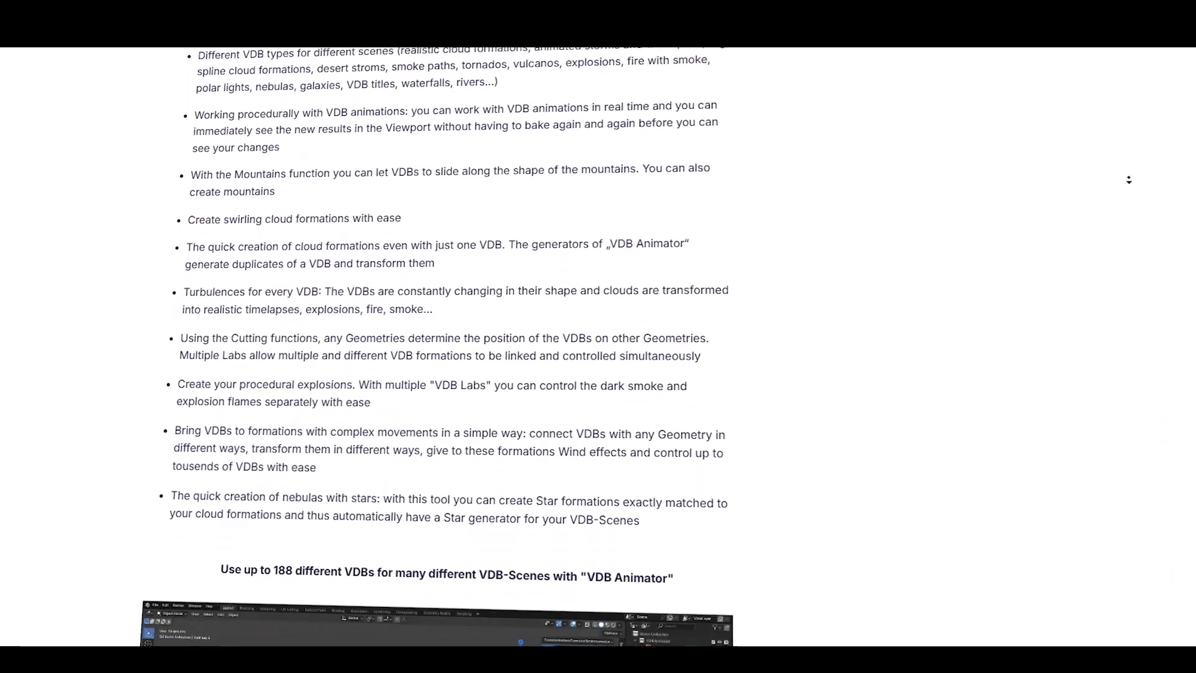